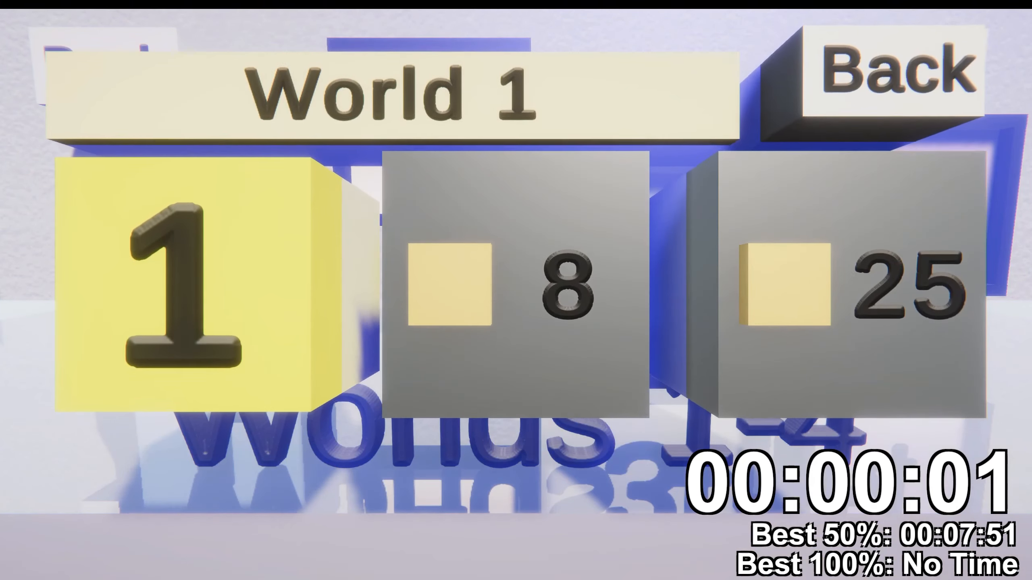
Start World 1's first level and scoop oatmeal to fill two of three markers
{"action": "left_click", "coordinate": [185, 283]}
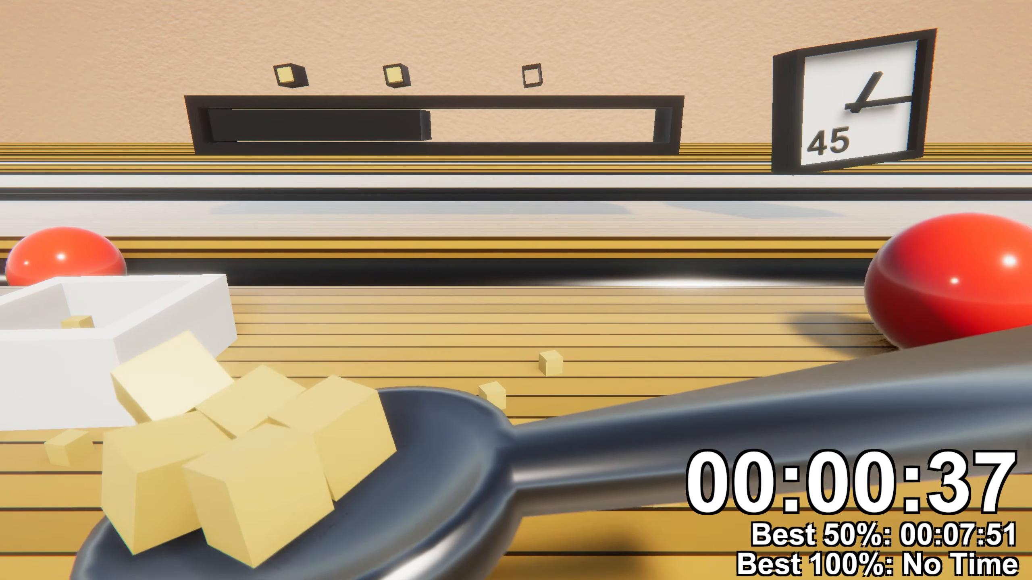
Advance to the rainy stage and keep scooping butter cubes into the bowl
{"action": "key", "text": "Escape"}
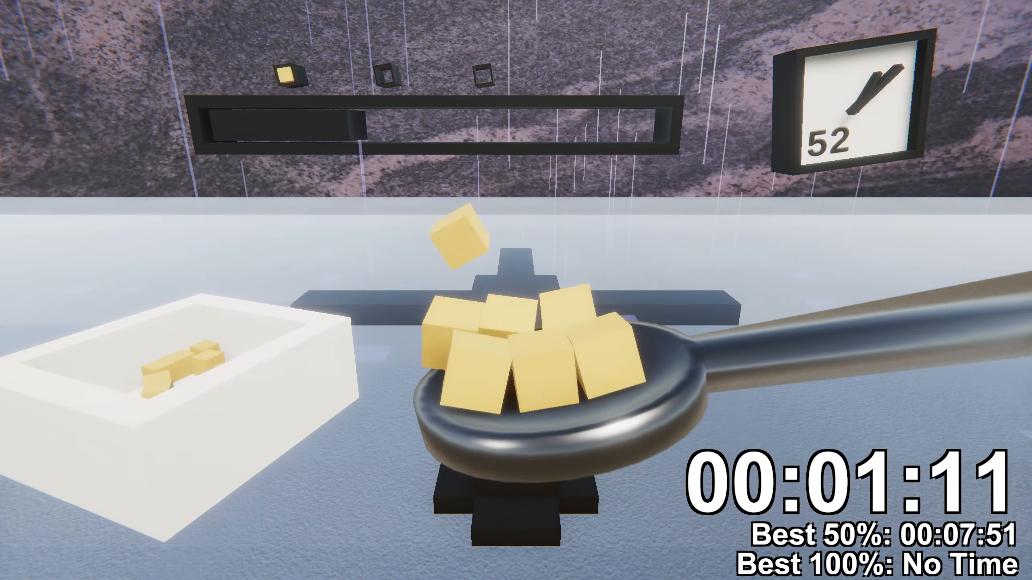
Advance to the laser-filled Oatmeal Testing Room and fill two of three markers
{"action": "key", "text": "Escape"}
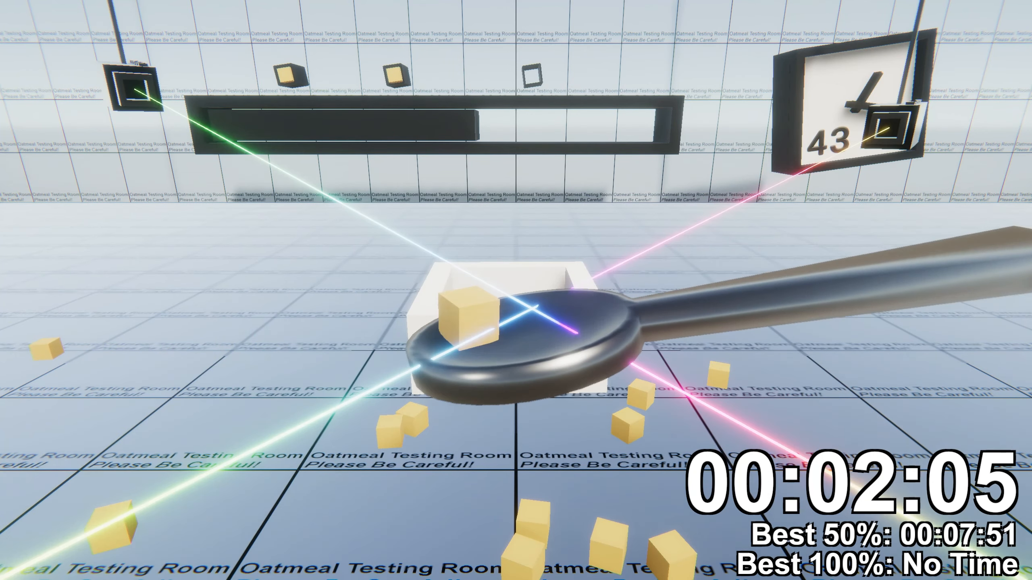
Exit the testing room and start World 8's first level in space
{"action": "key", "text": "Escape"}
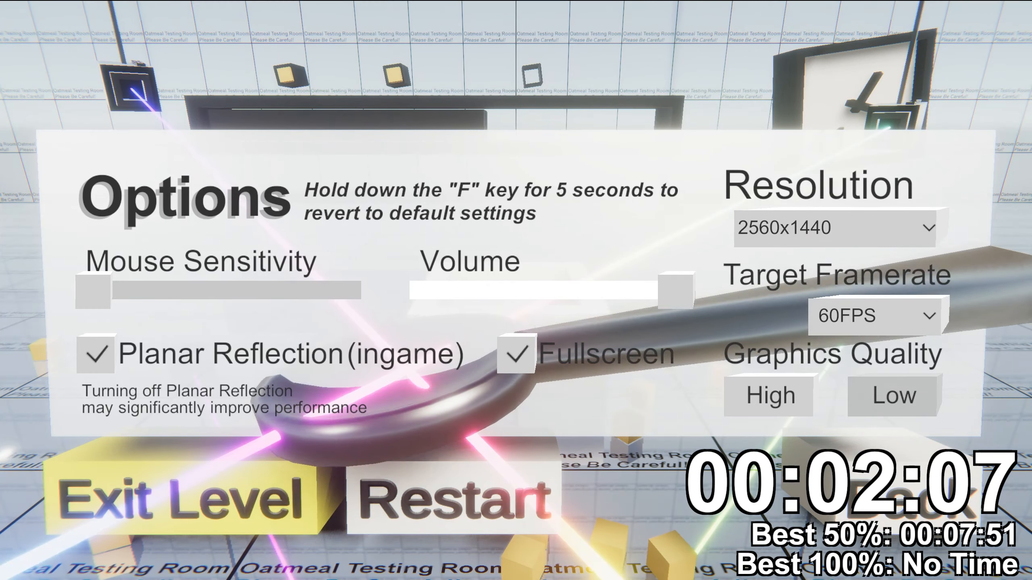
{"action": "left_click", "coordinate": [187, 496]}
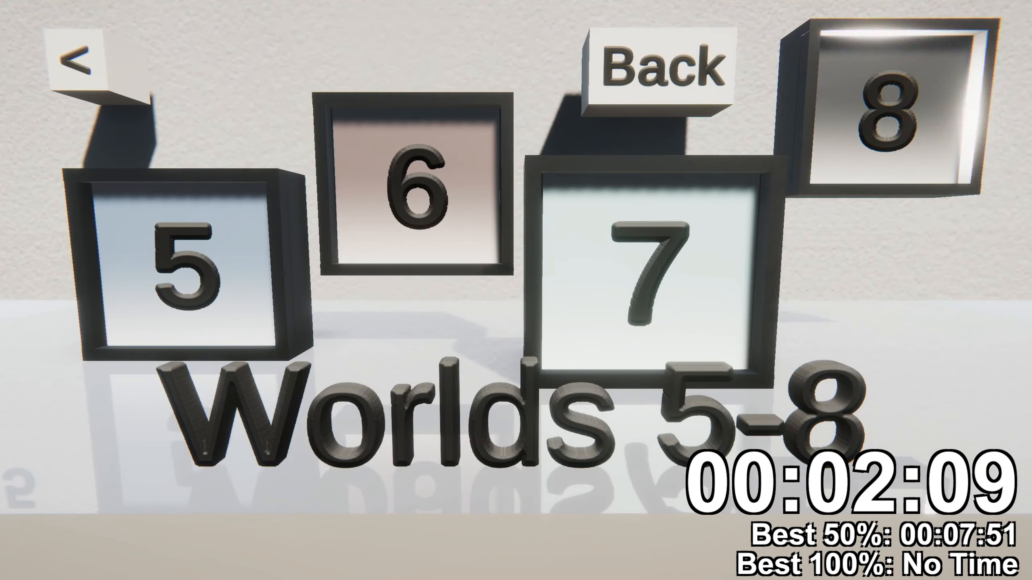
{"action": "left_click", "coordinate": [882, 105]}
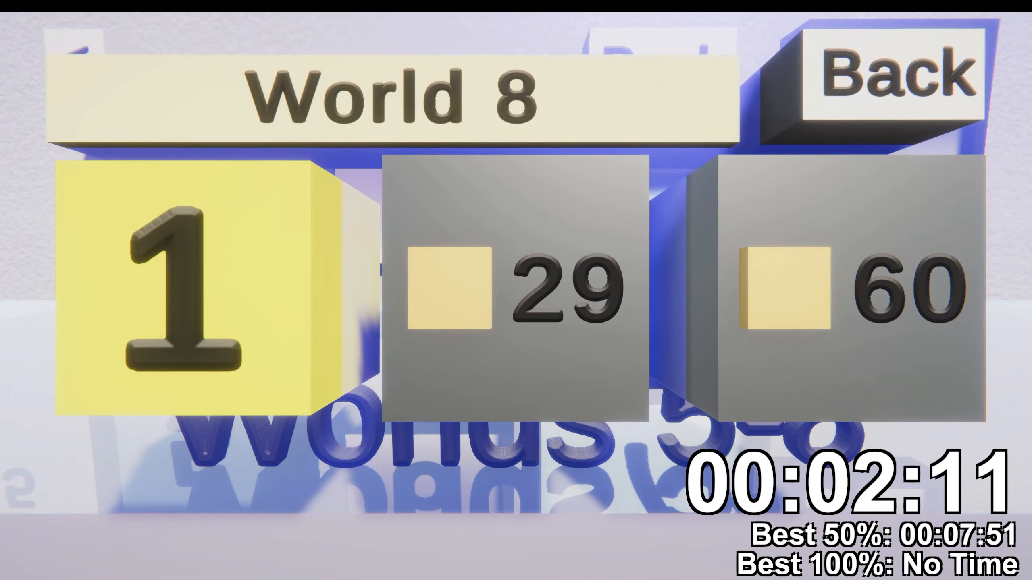
{"action": "left_click", "coordinate": [185, 283]}
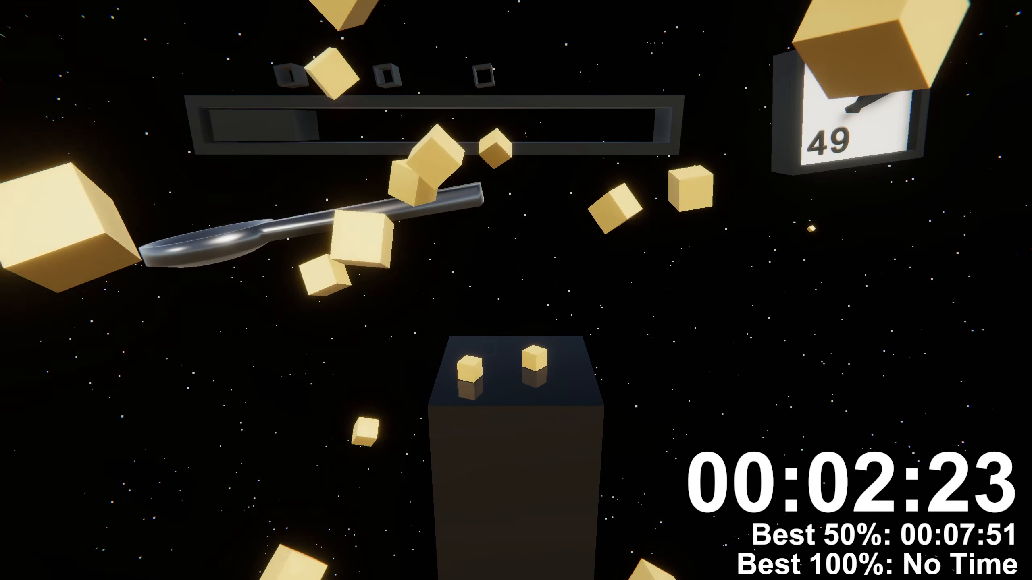
Exit the space level and reach World 4's level select with level 2 unlocked
{"action": "key", "text": "Escape"}
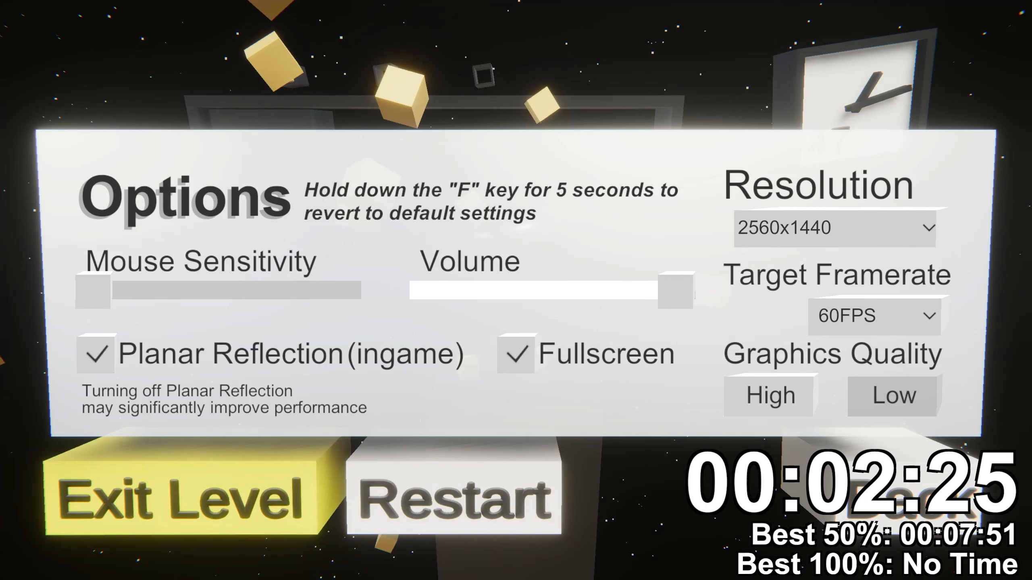
{"action": "left_click", "coordinate": [184, 496]}
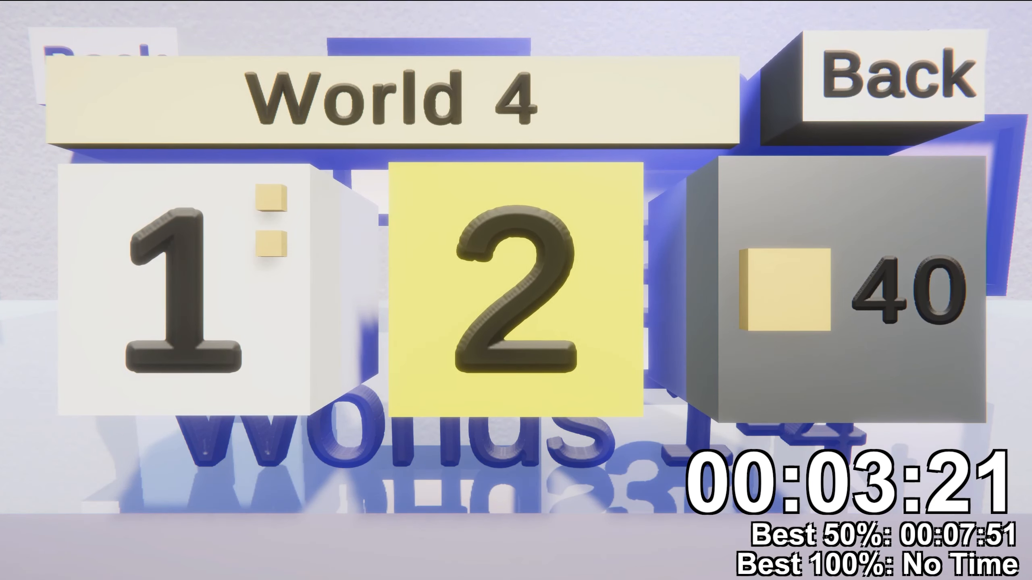
Start World 4's second level and play until one marker is filled
{"action": "left_click", "coordinate": [513, 289]}
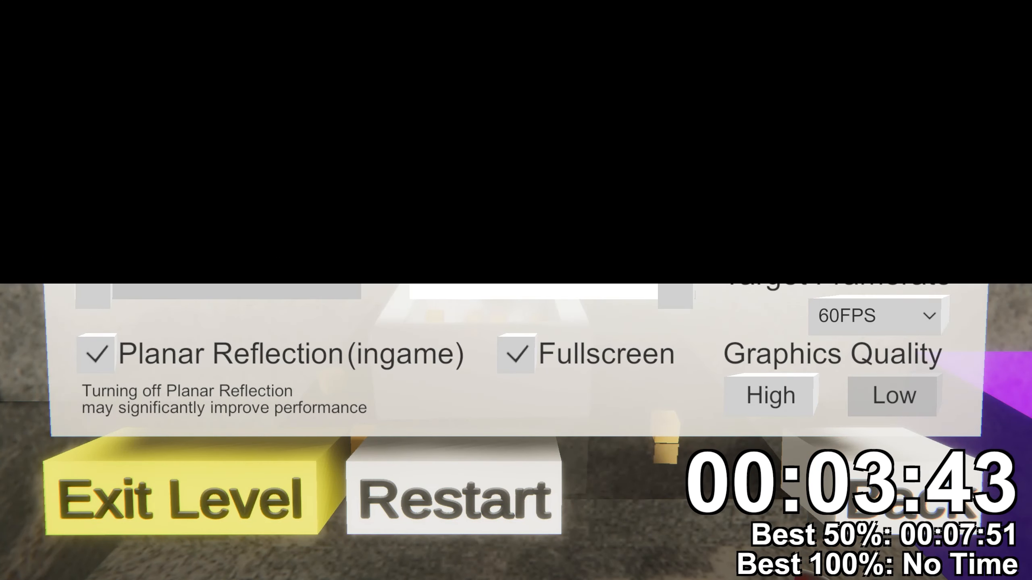
{"action": "left_click", "coordinate": [181, 496]}
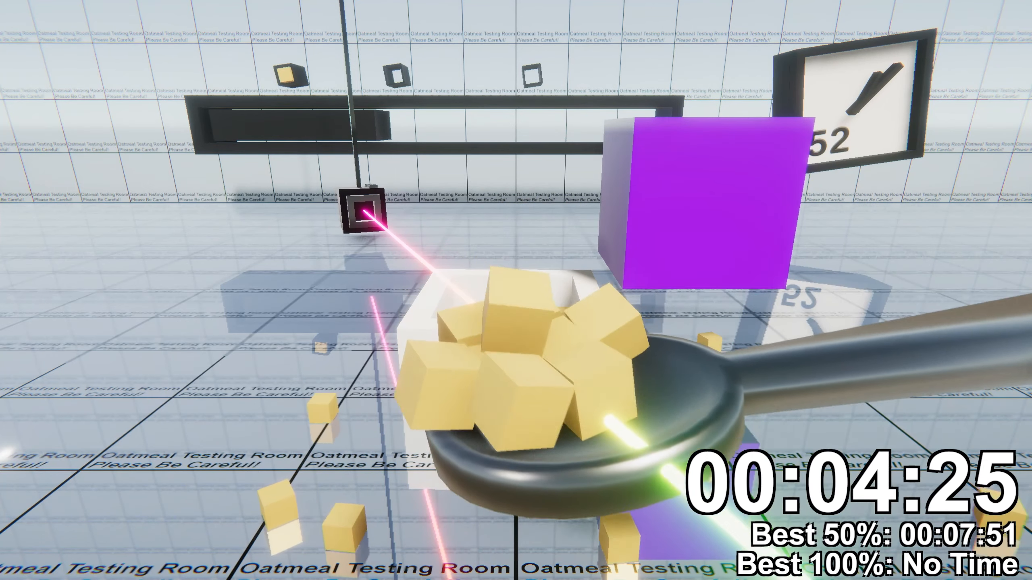
Gather a spoonful in the purple-cube testing room, then pause the level
{"action": "key", "text": "Escape"}
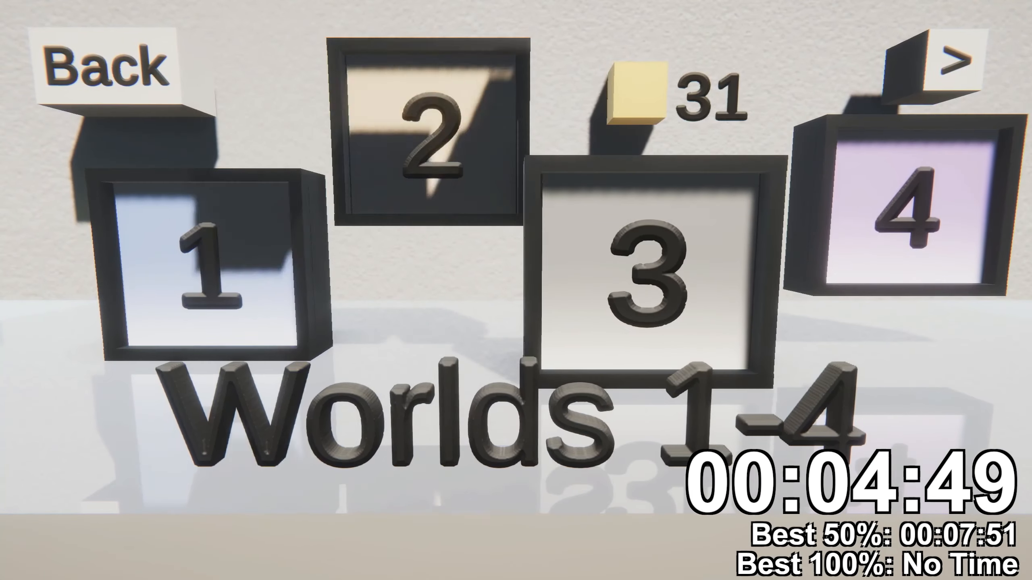
Start the blue-pillar level from the Worlds 1-4 screen showing 31 oatmeal
{"action": "left_click", "coordinate": [646, 270]}
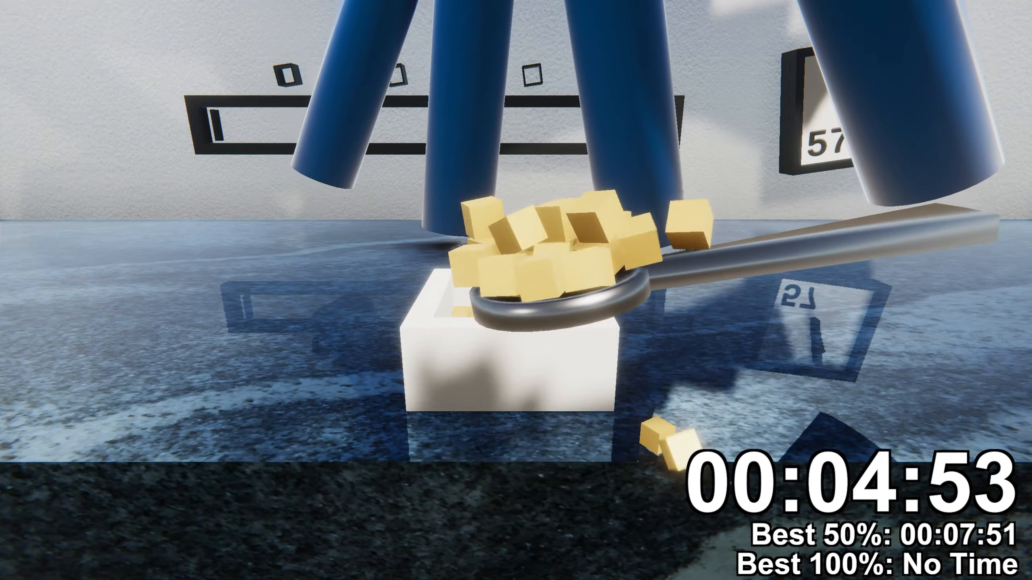